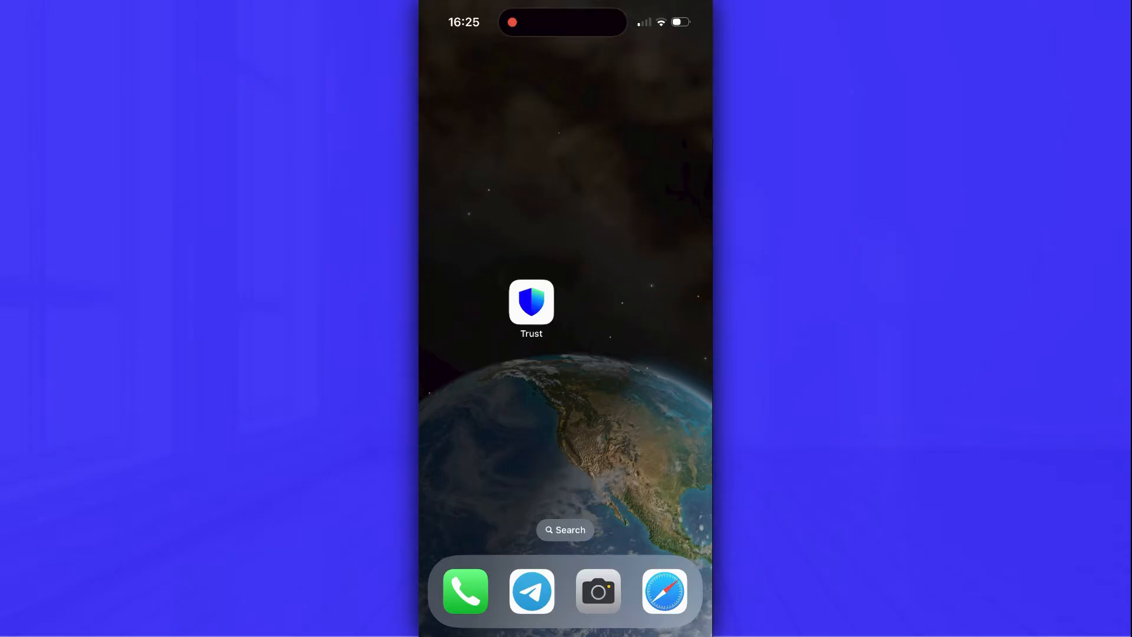
Step: Launch Trust Wallet from the iPhone home screen to reach the wallet home
click(531, 302)
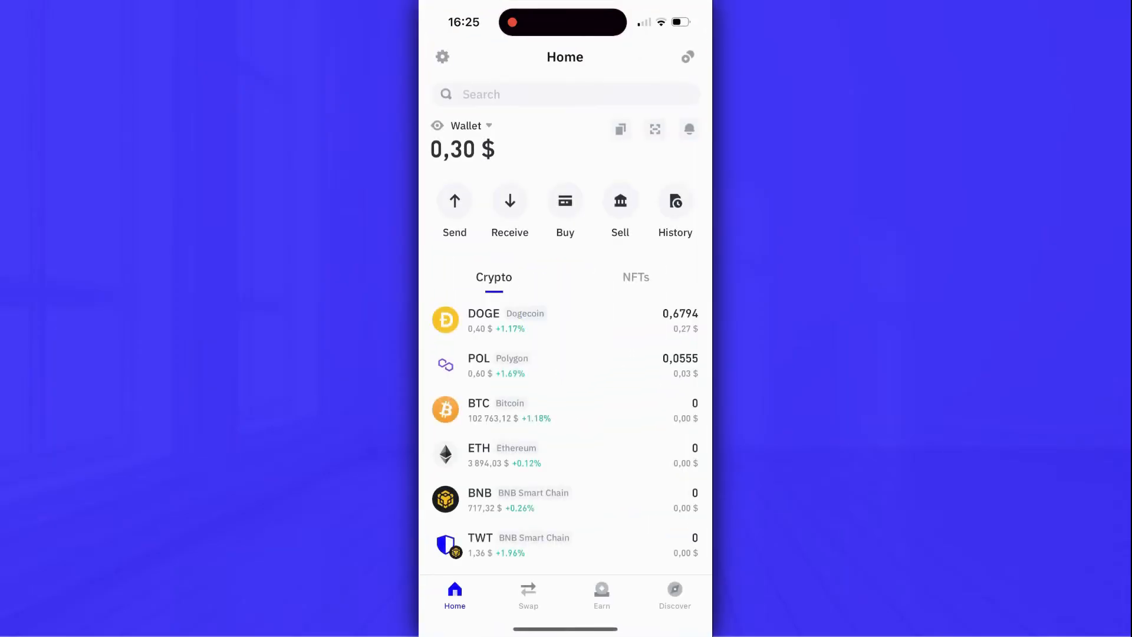
Step: Search tokens for 'usdt' and browse the USDT results across networks
click(565, 94)
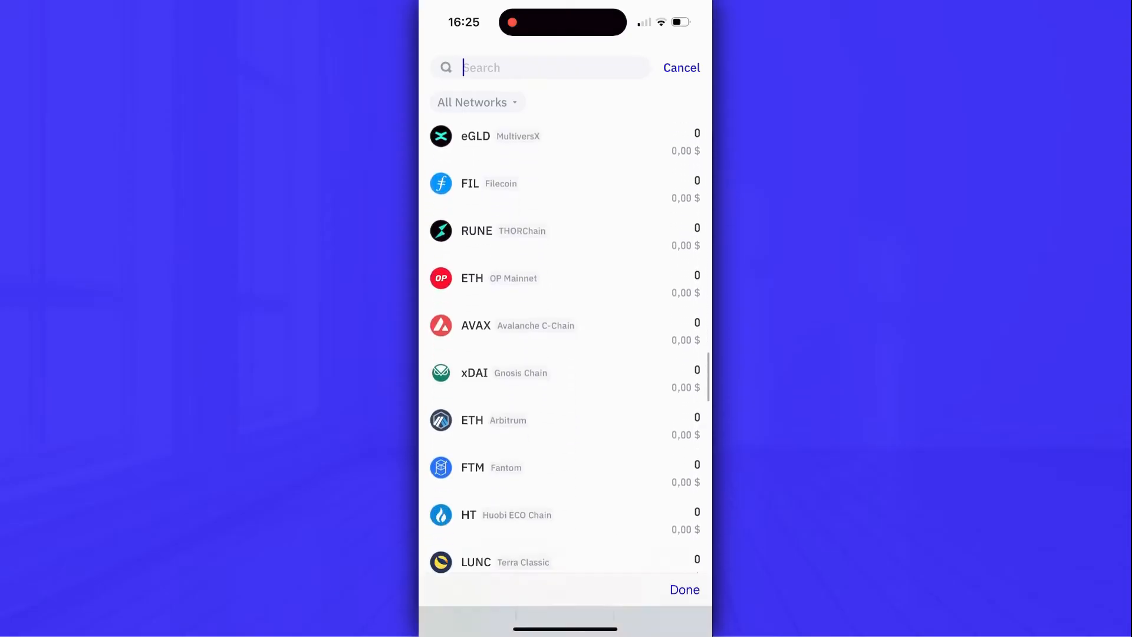
text(usdt)
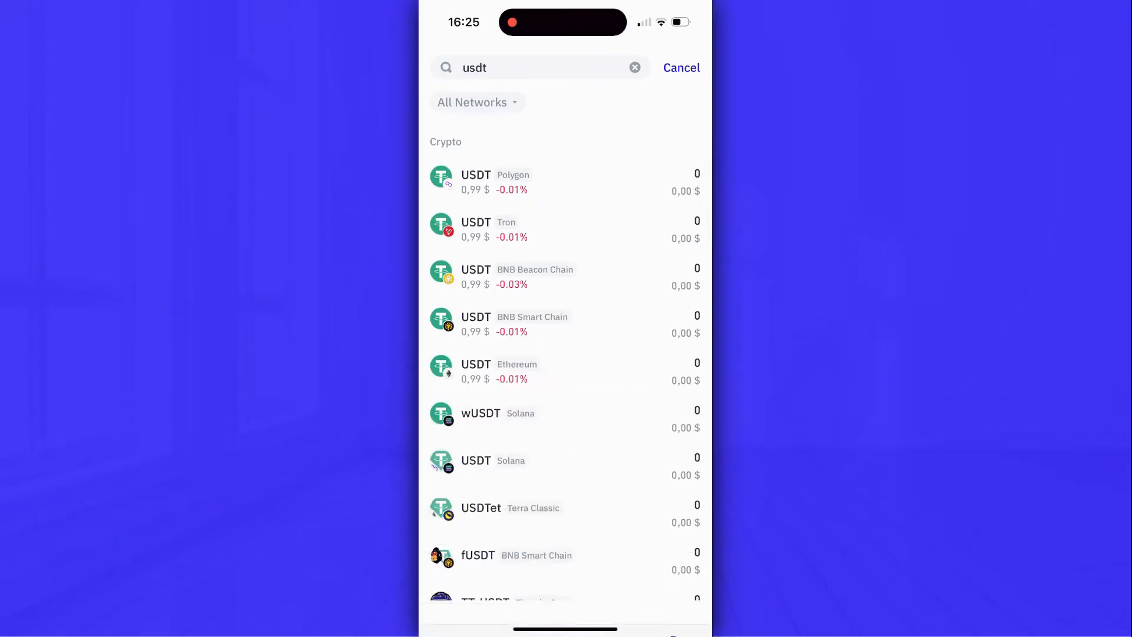
scroll(down, 3)
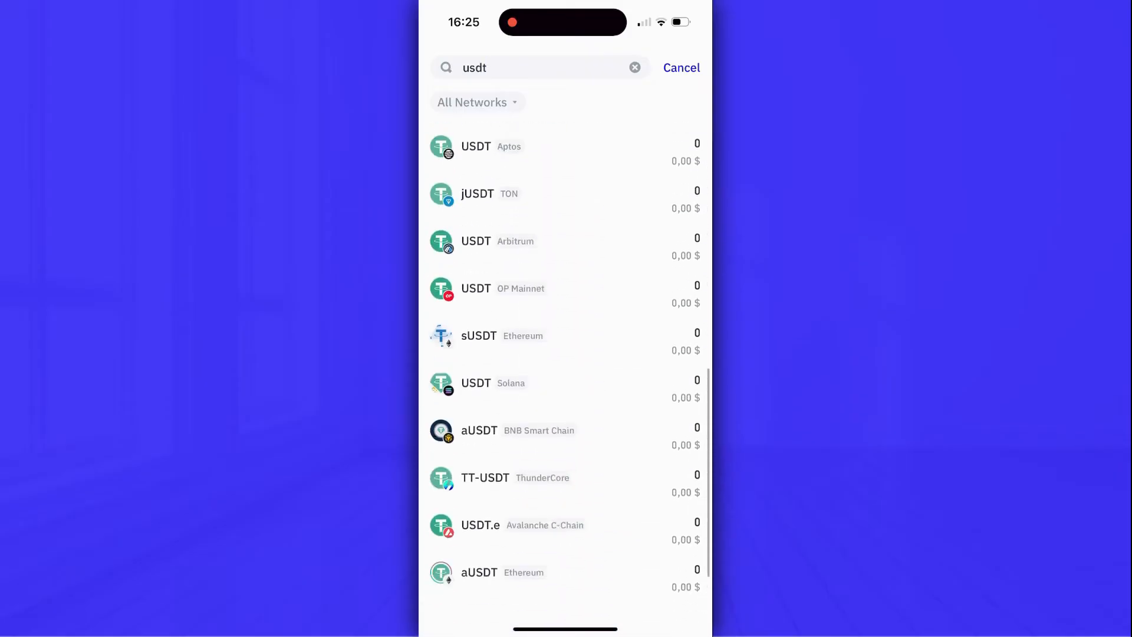
scroll(down, 3)
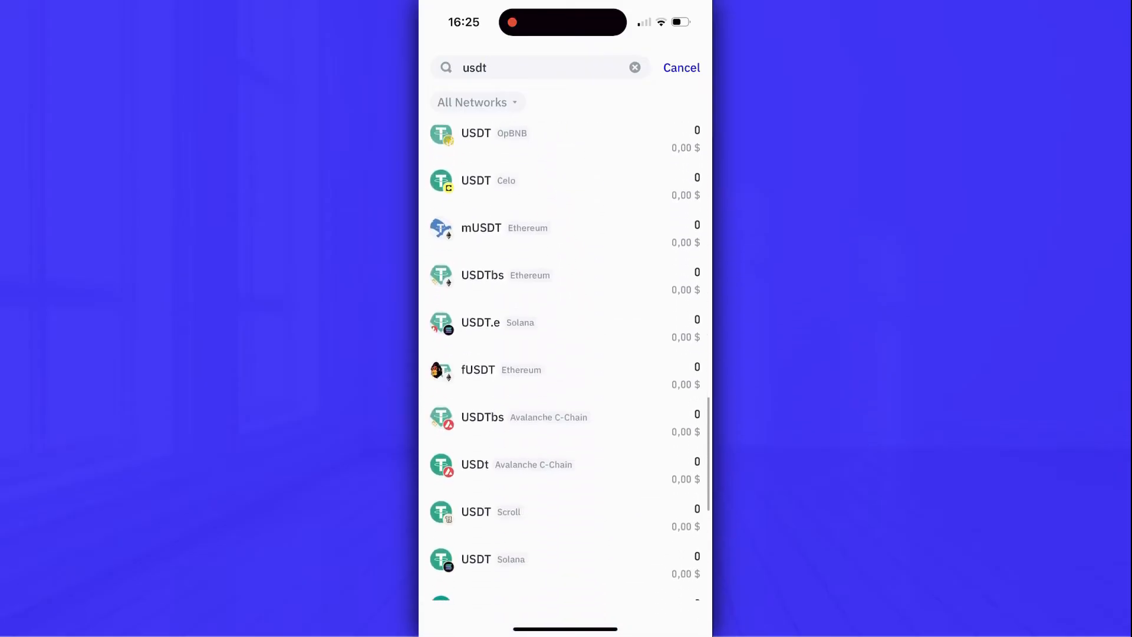
scroll(down, 3)
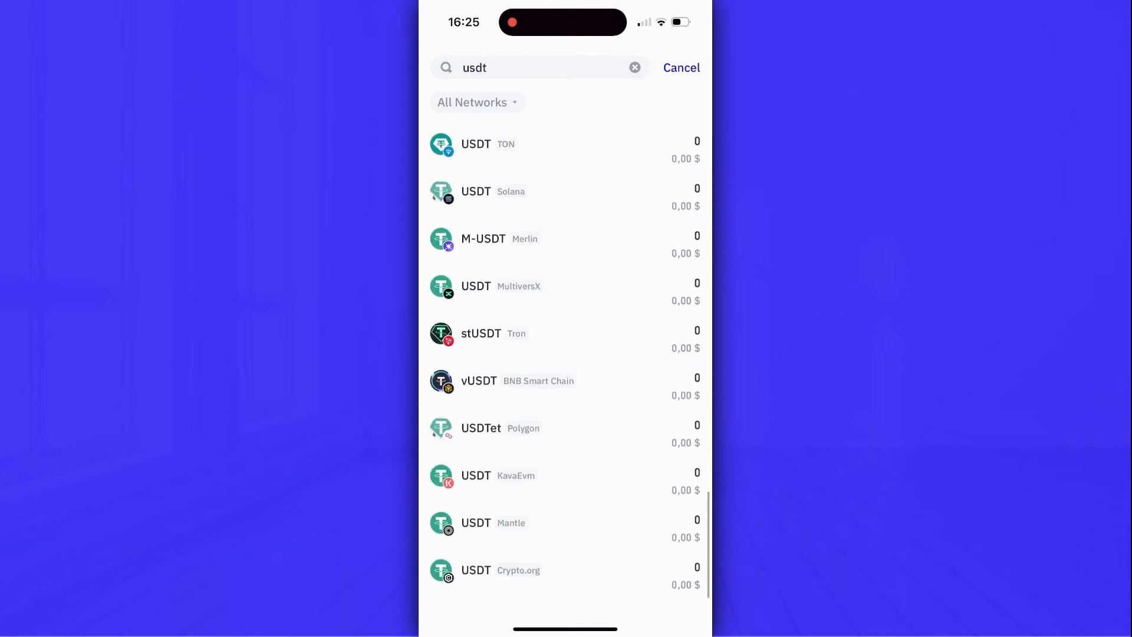
scroll(down, 3)
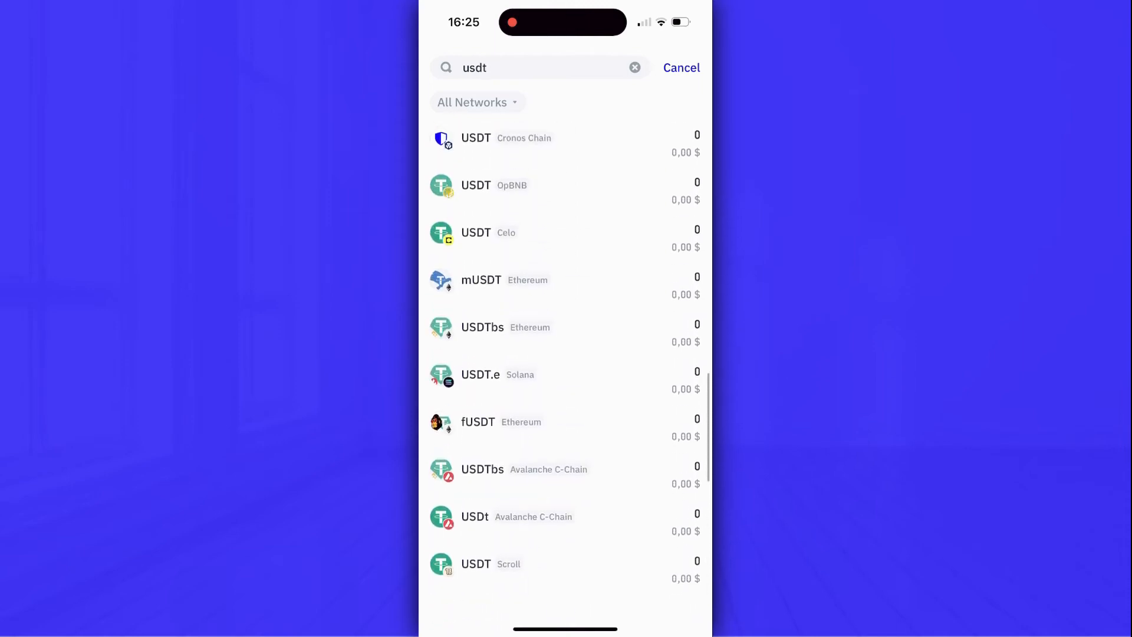
scroll(up, 3)
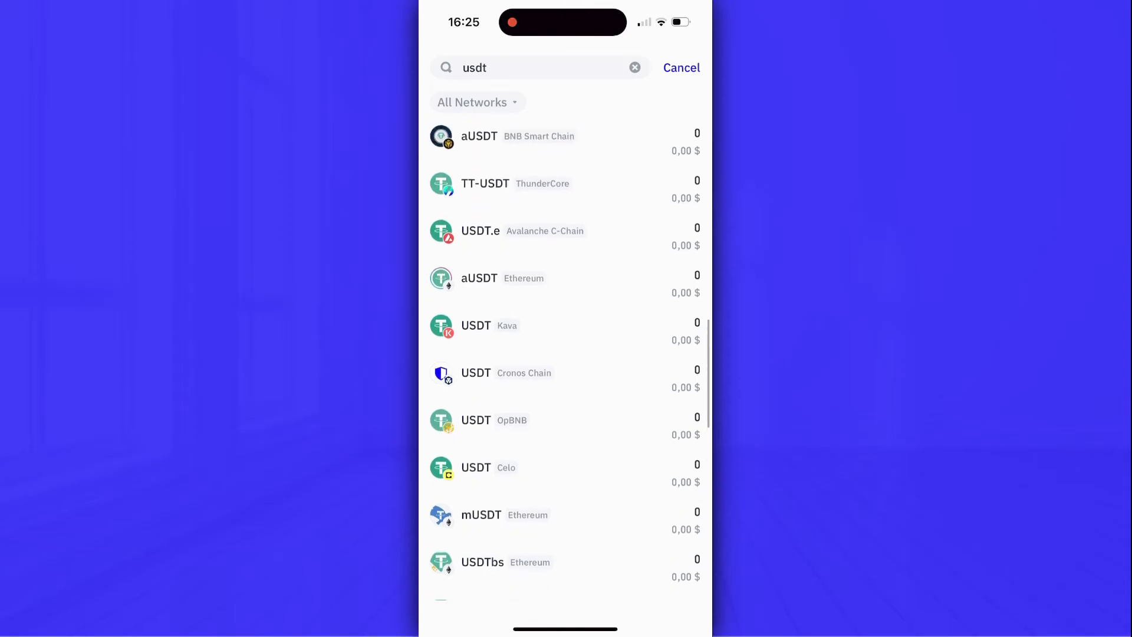
scroll(down, 3)
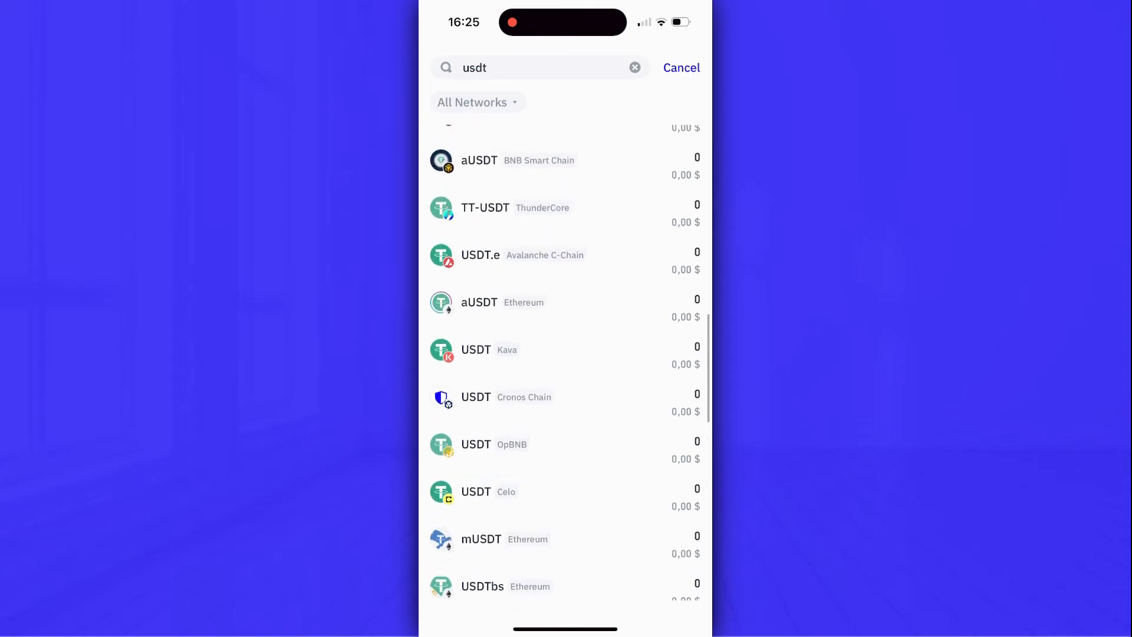
Step: Filter networks to 'sol', open USDT Solana's Receive QR code, and copy its address
click(477, 102)
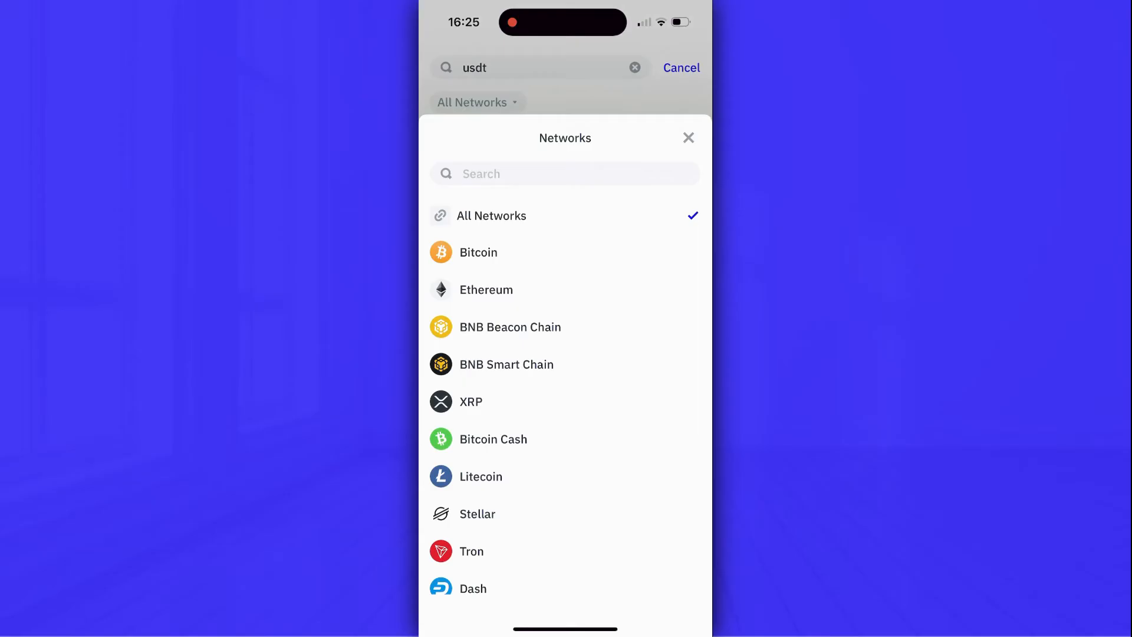
text(sol)
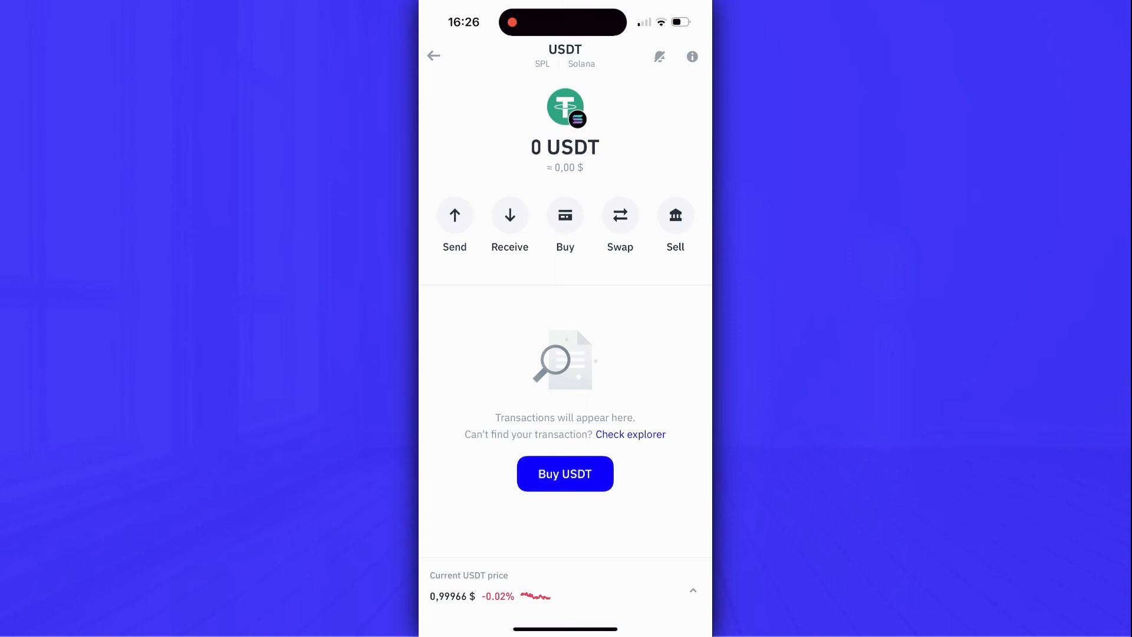
click(509, 215)
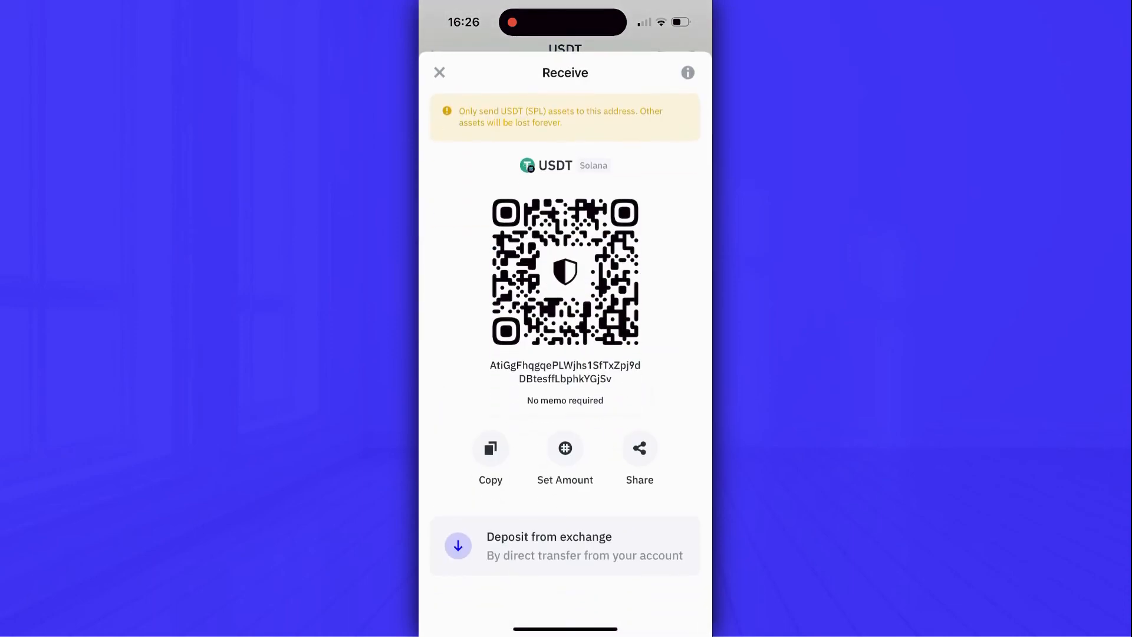
click(490, 449)
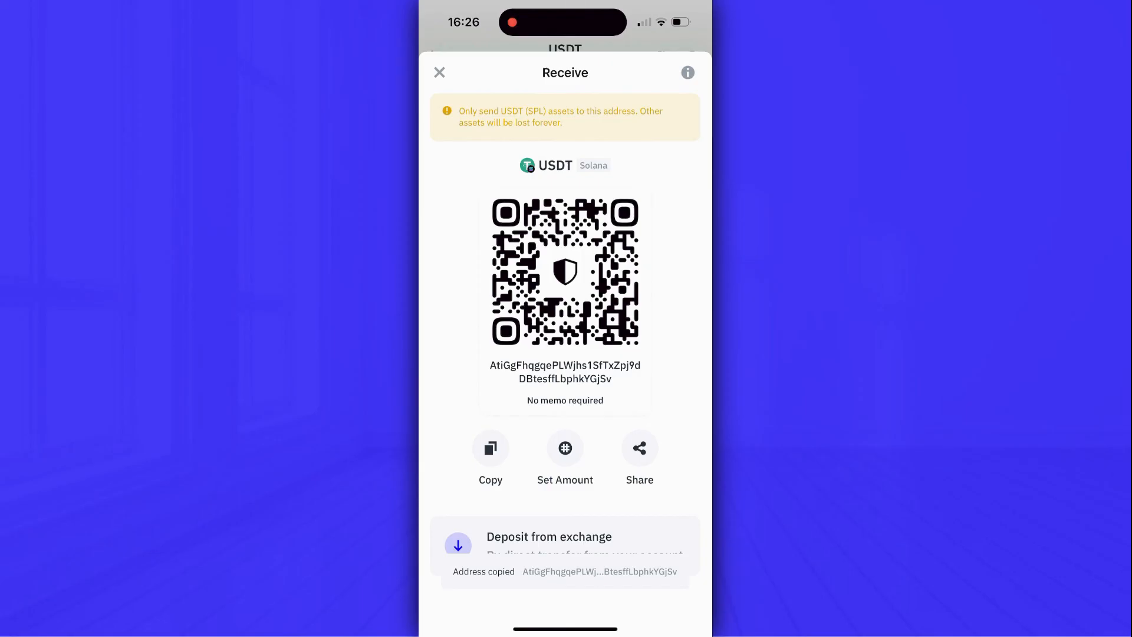